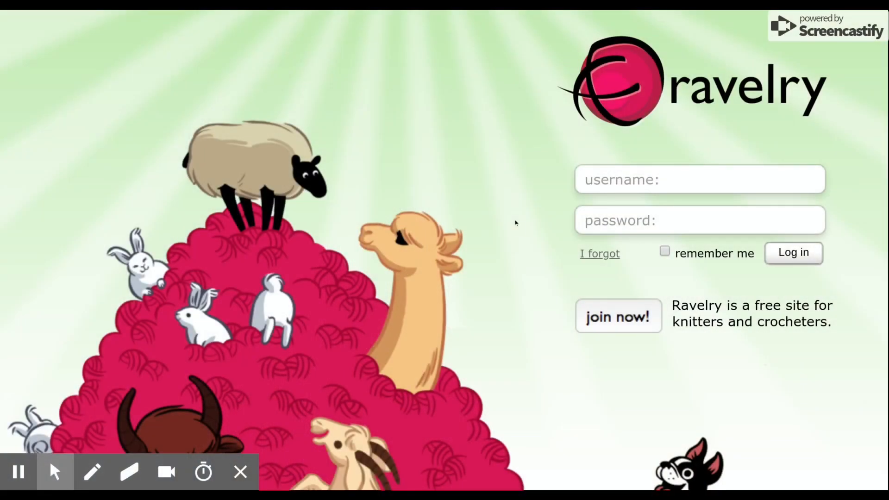
mouse_move(323, 61)
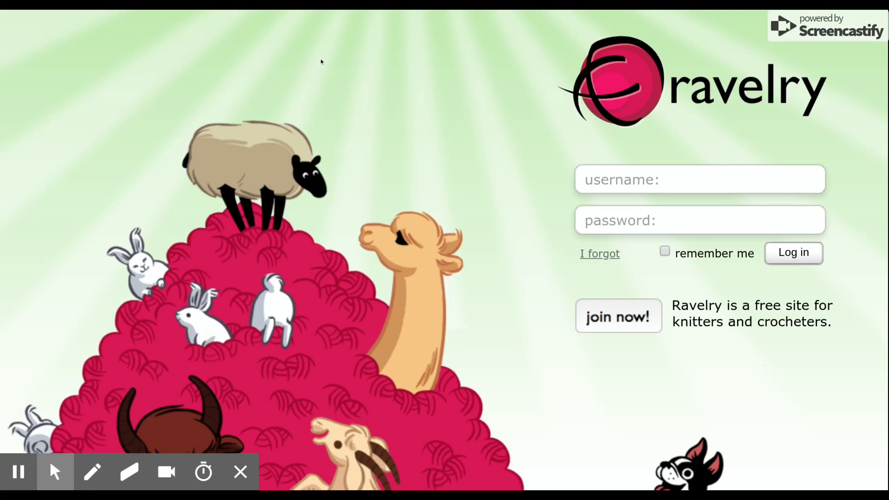
mouse_move(259, 12)
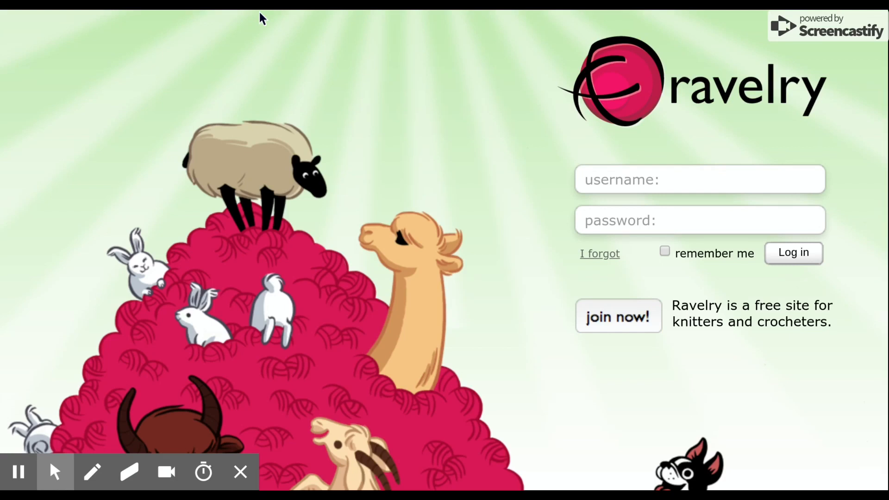
mouse_move(561, 21)
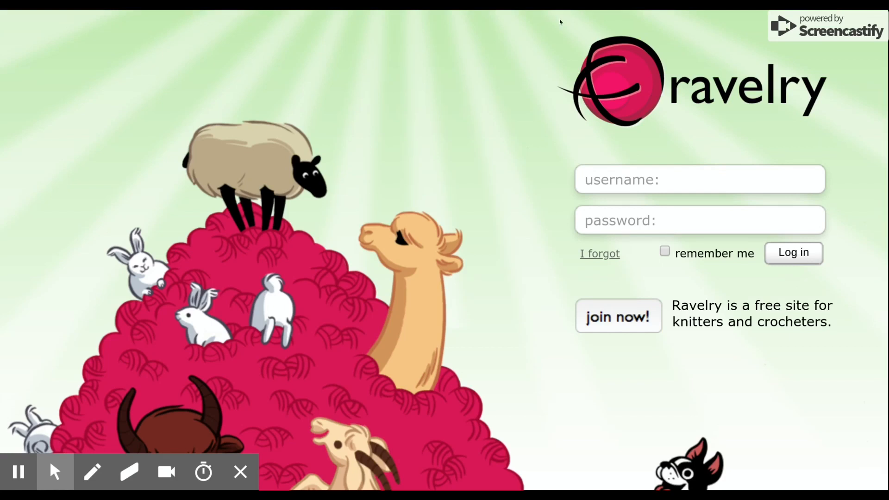
mouse_move(848, 80)
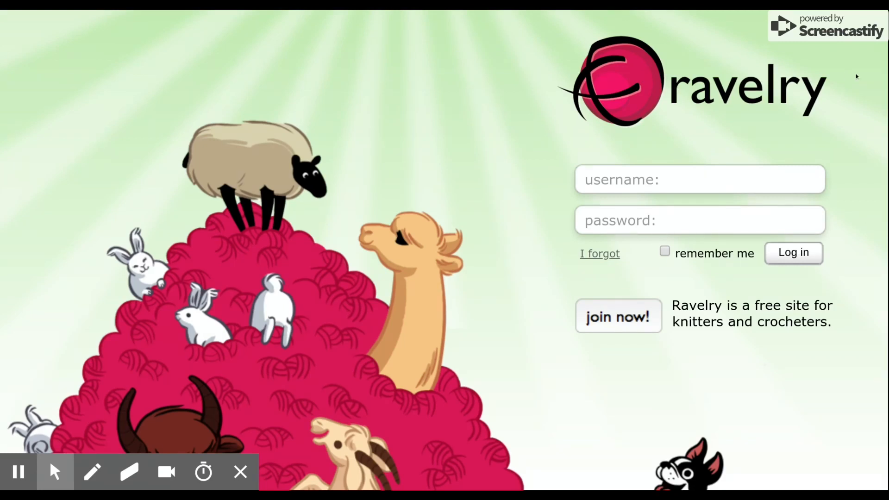
mouse_move(611, 317)
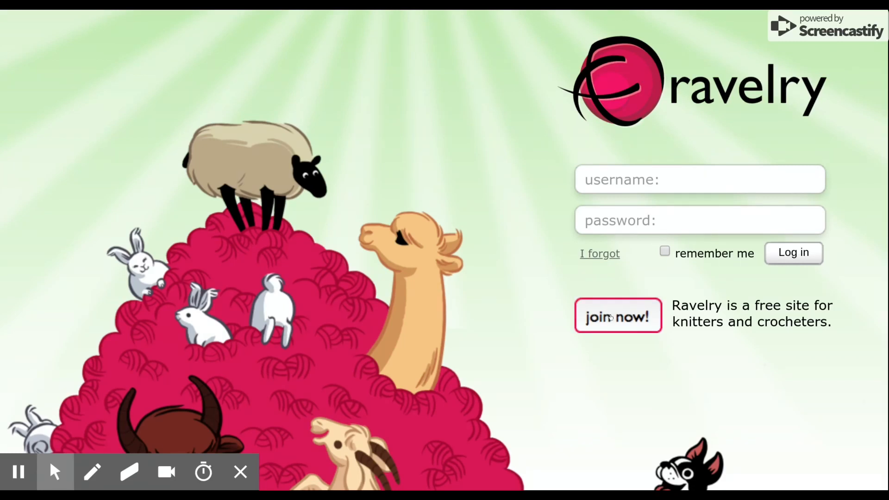
mouse_move(619, 324)
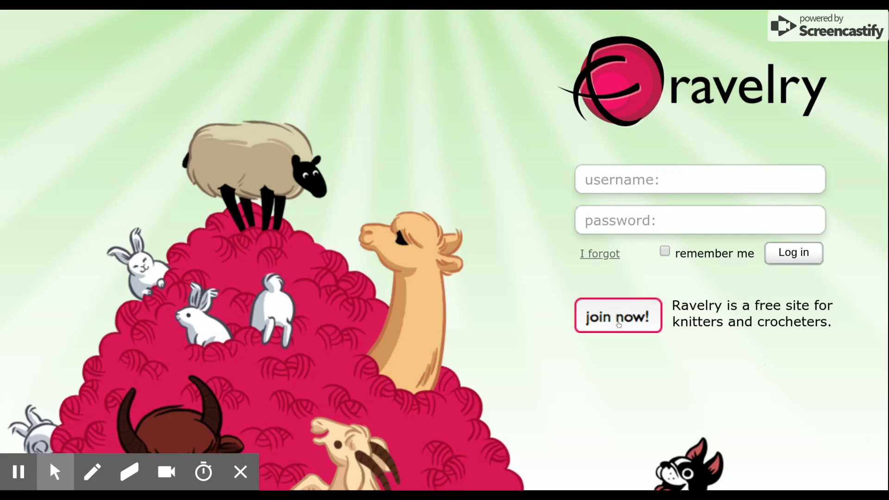
left_click(618, 316)
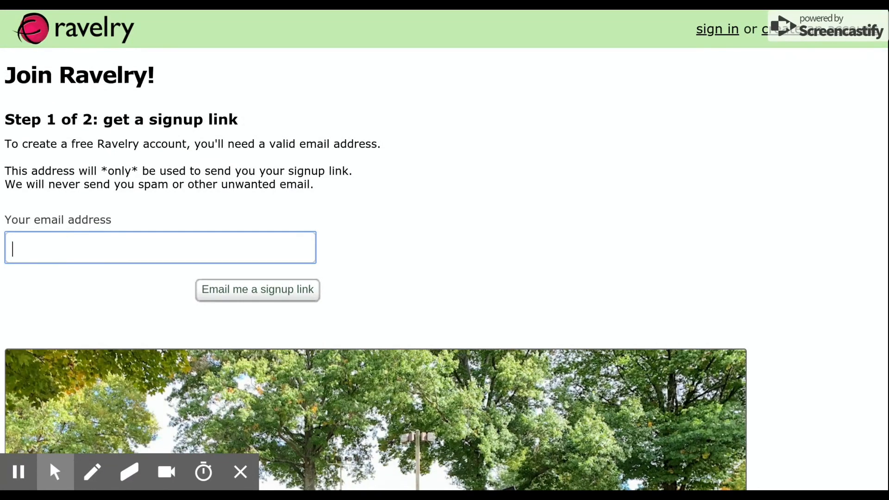
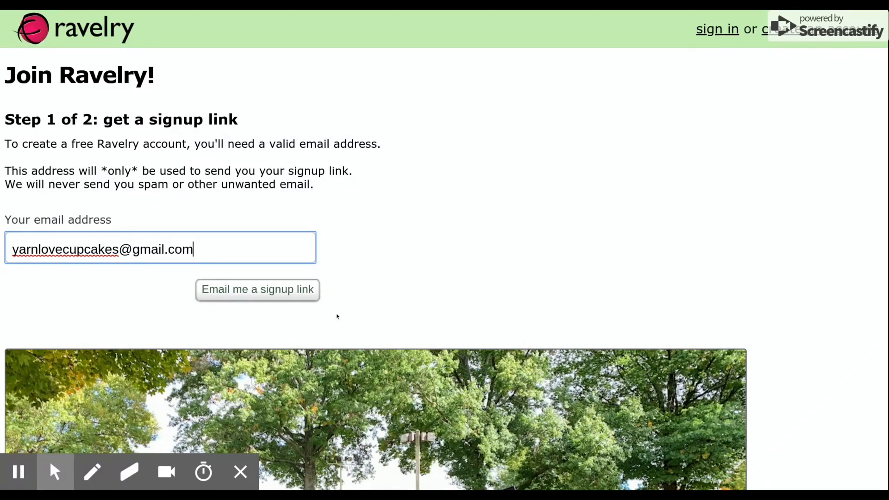
- Send the signup link so Ravelry confirms it was emailed to the address
left_click(258, 289)
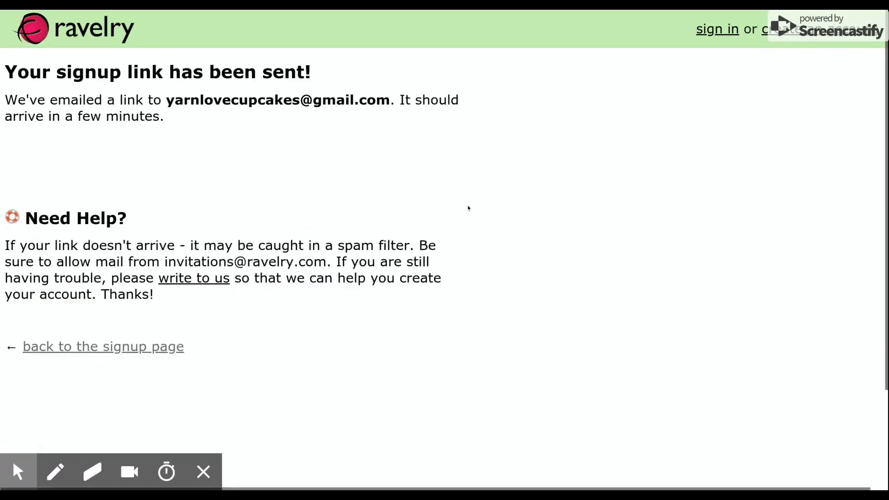
left_click(18, 472)
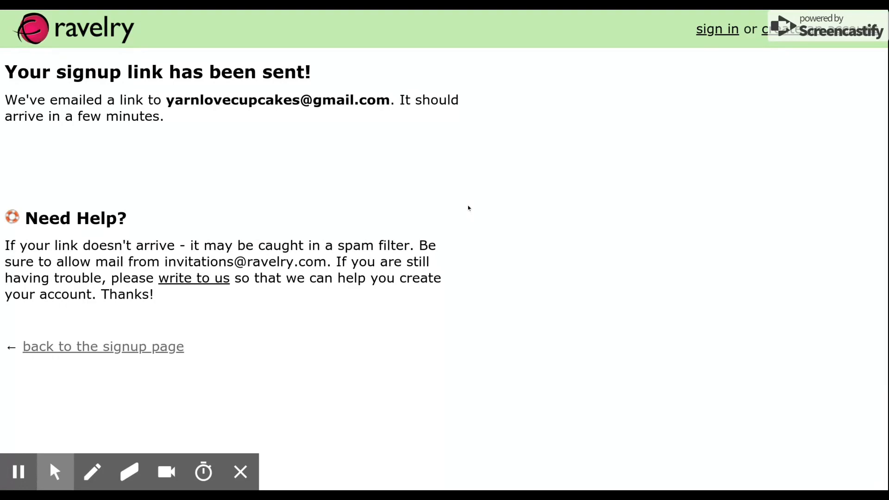
mouse_move(461, 218)
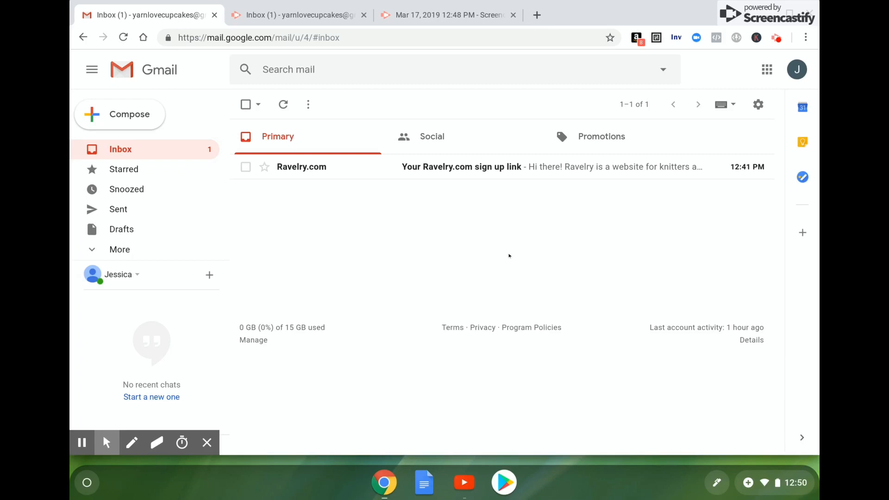
mouse_move(396, 218)
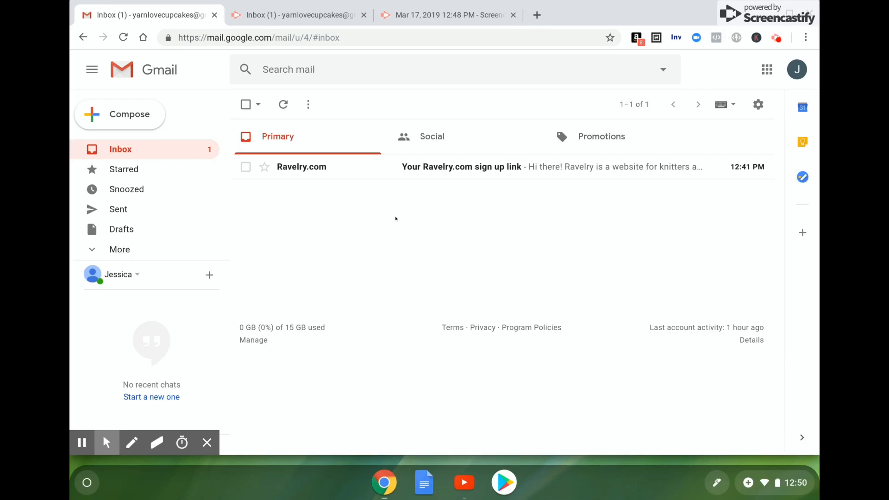
mouse_move(408, 187)
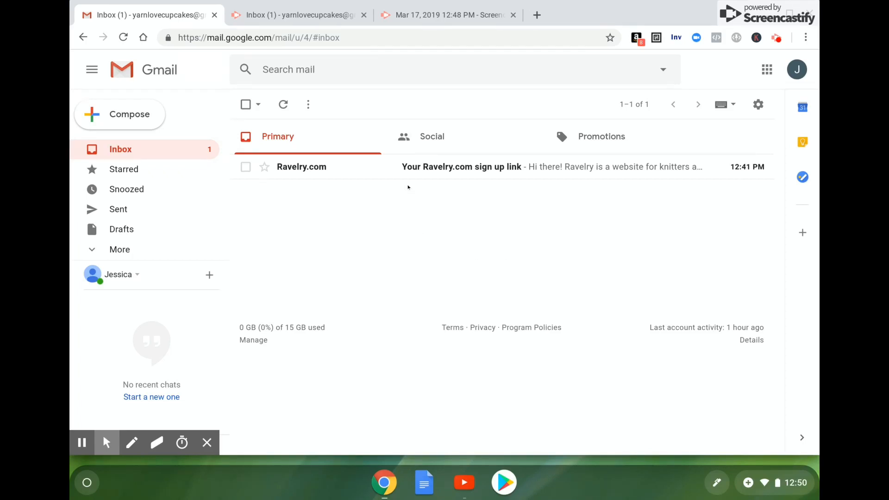
mouse_move(411, 189)
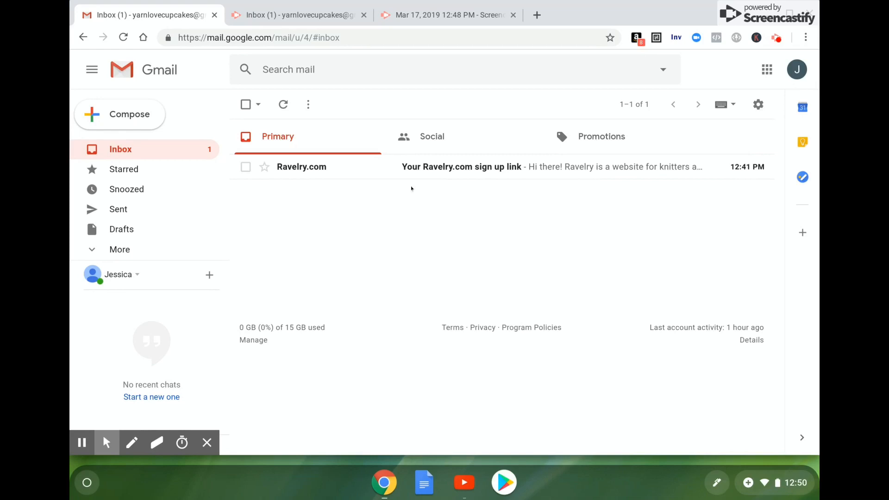
- Open the 'Your Ravelry.com sign up link' email from the Gmail inbox
left_click(461, 167)
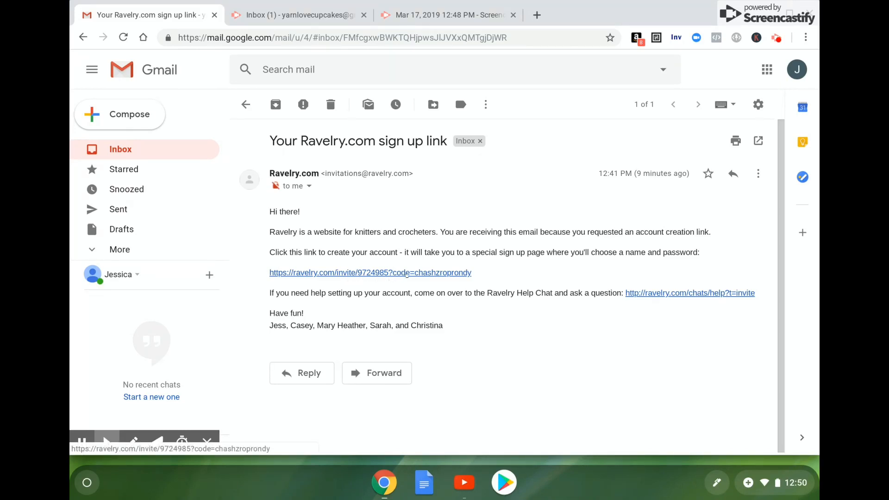
- Follow the invite link to reach the Create your Ravelry account form and its username field
left_click(370, 273)
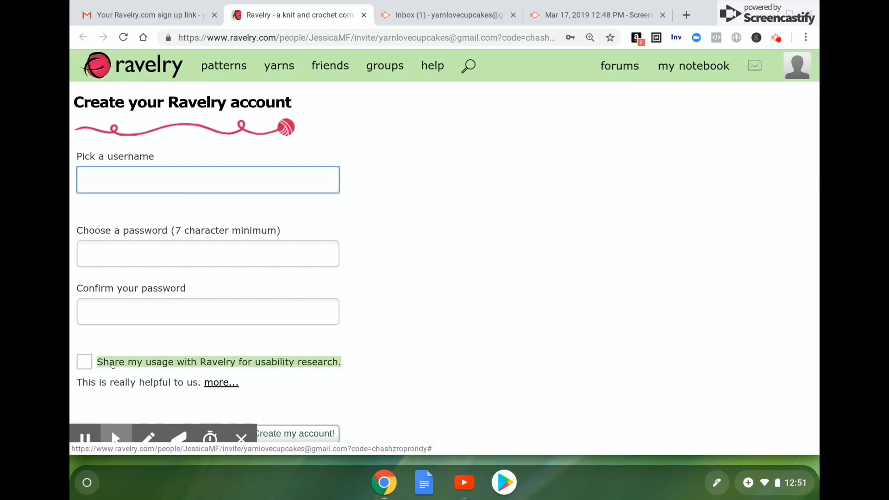
left_click(208, 180)
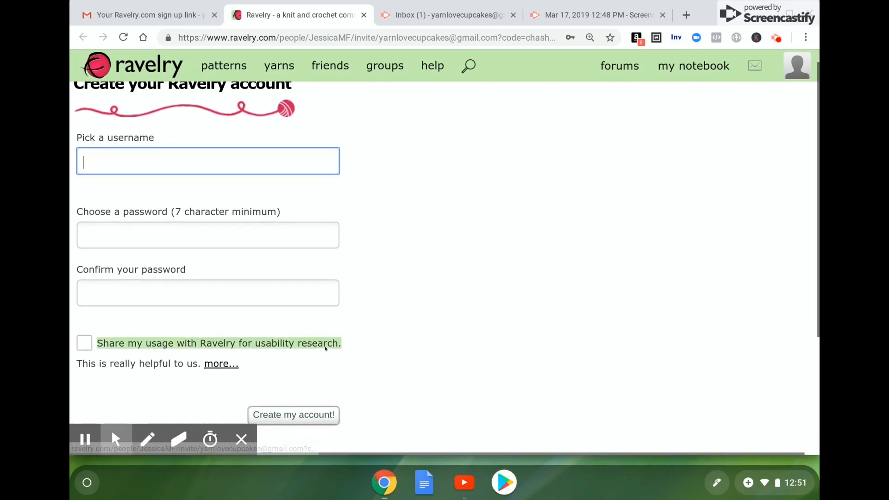
scroll("down", 3)
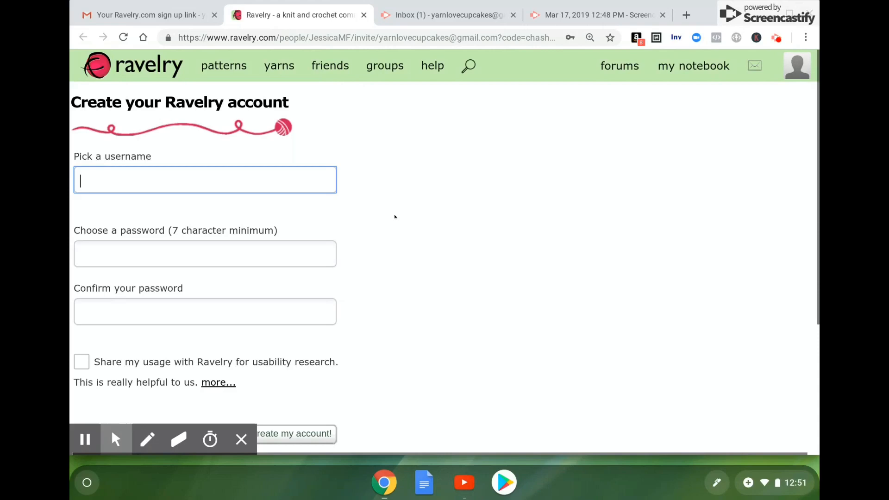
mouse_move(424, 161)
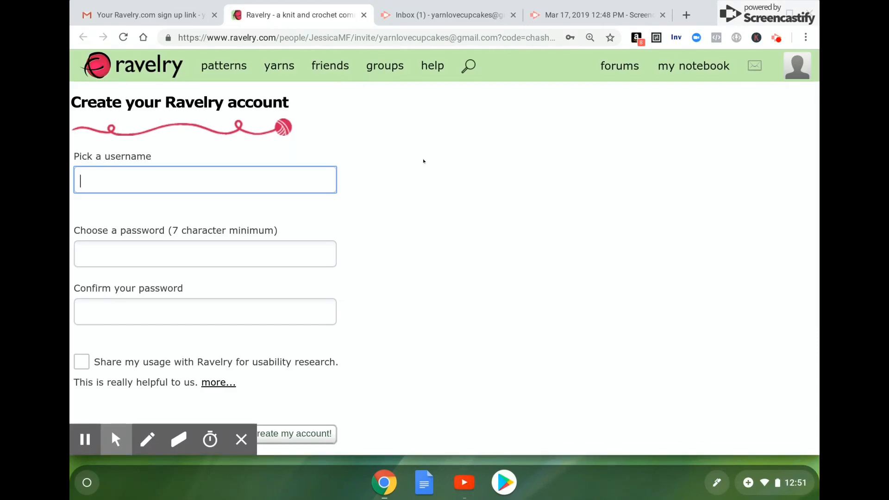